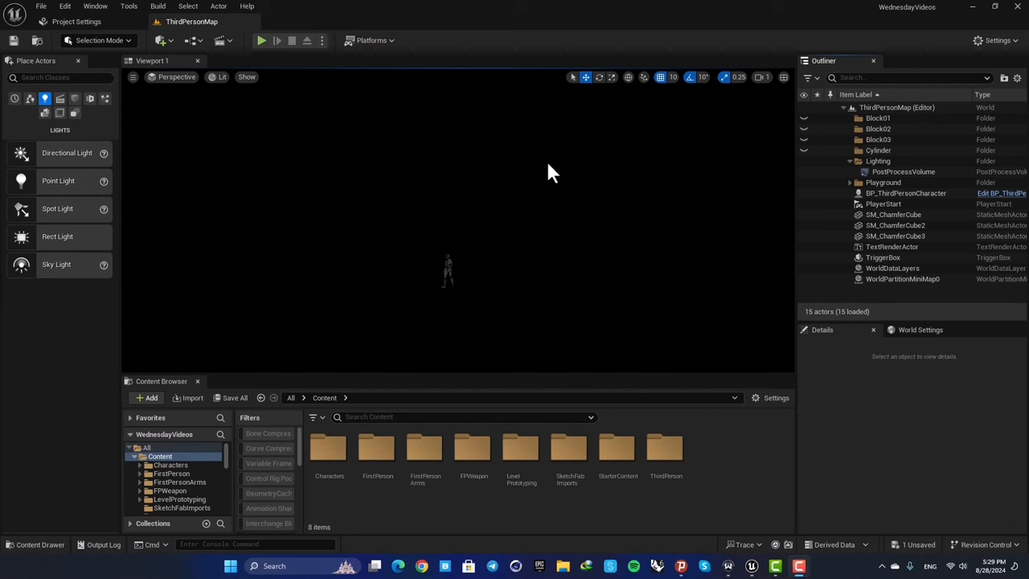
mouse_move(561, 183)
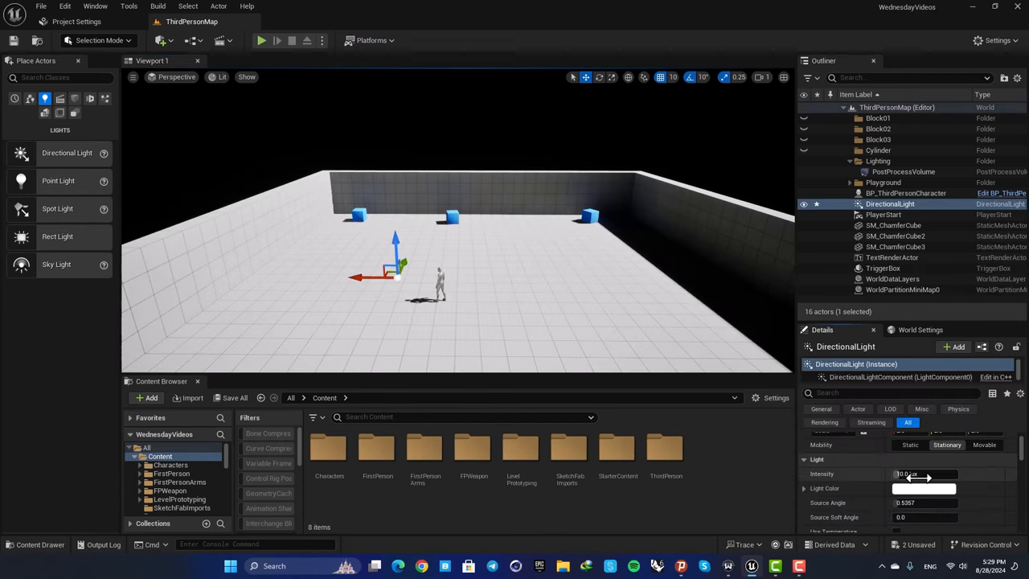
- Set the directional light intensity to 2.0
text(2.0)
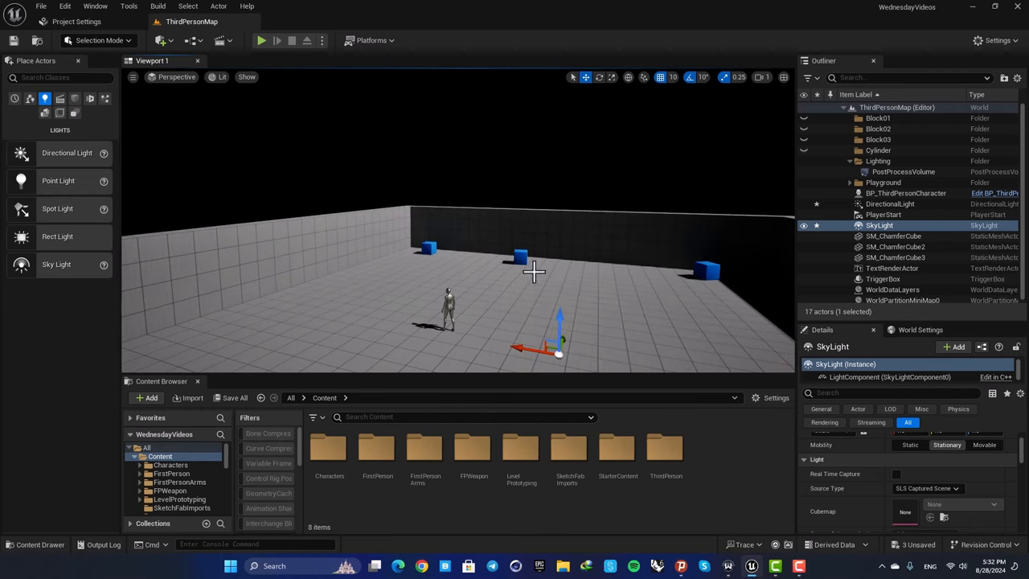
mouse_move(265, 203)
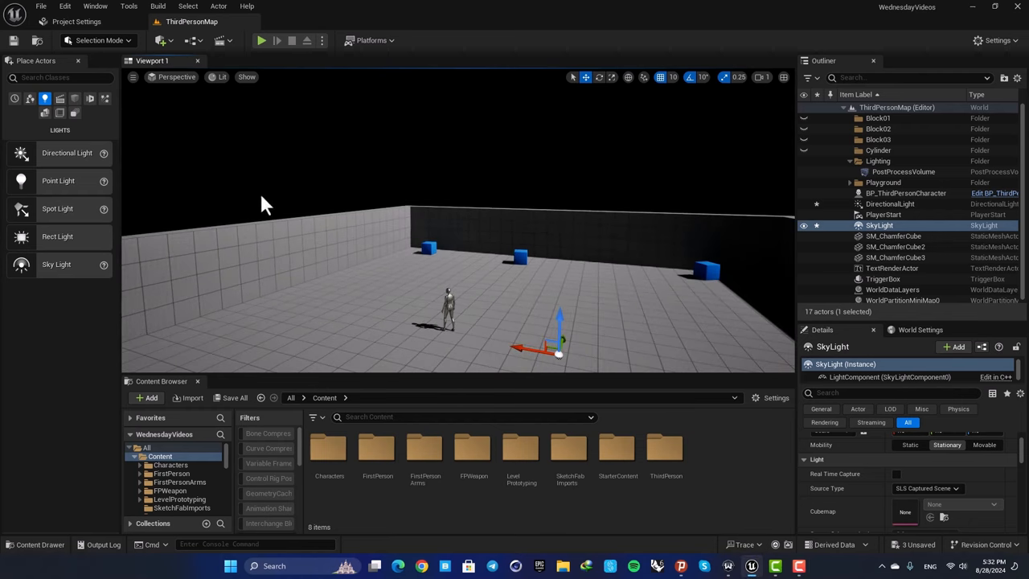
mouse_move(110, 138)
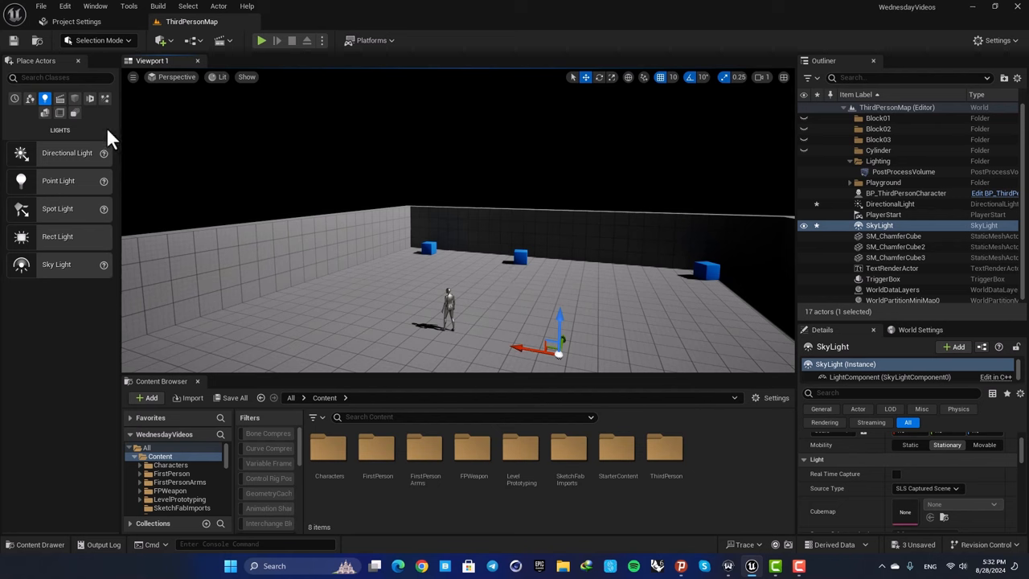
- Search Place Actors for 'atm' to add a Sky Atmosphere
click(61, 77)
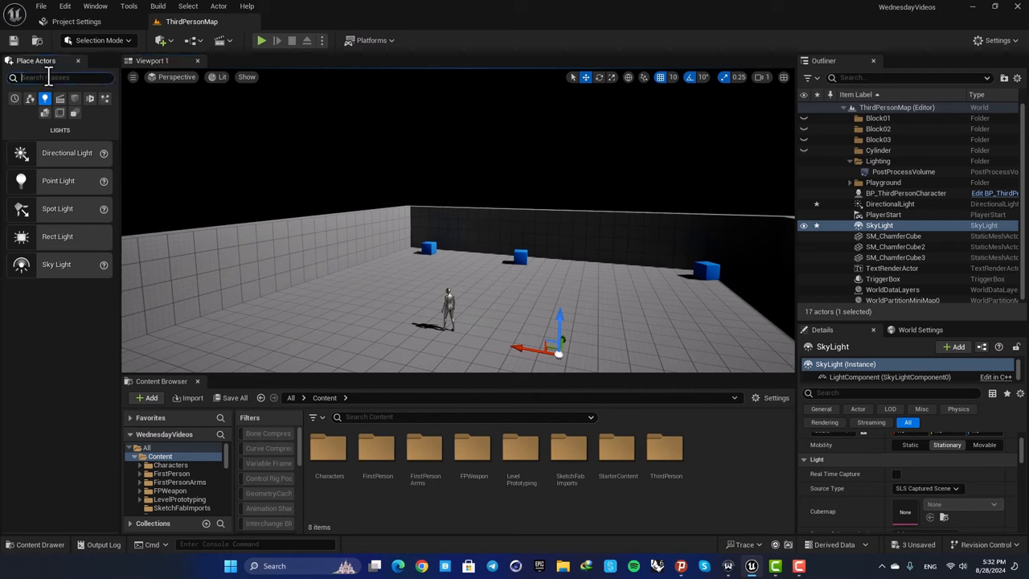
text(atm)
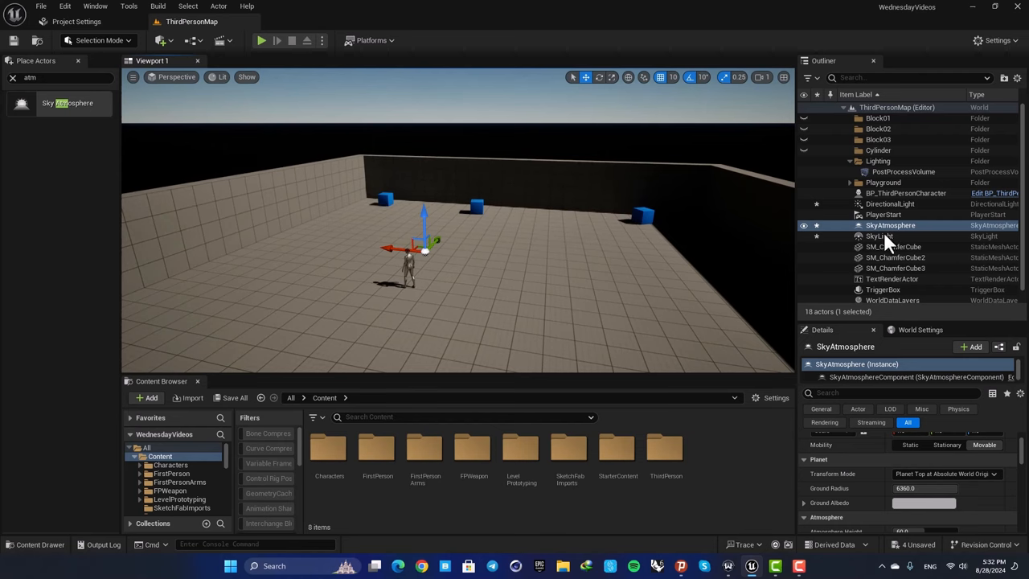
- Scrub the SkyLight's Intensity Scale to 20.0
click(880, 235)
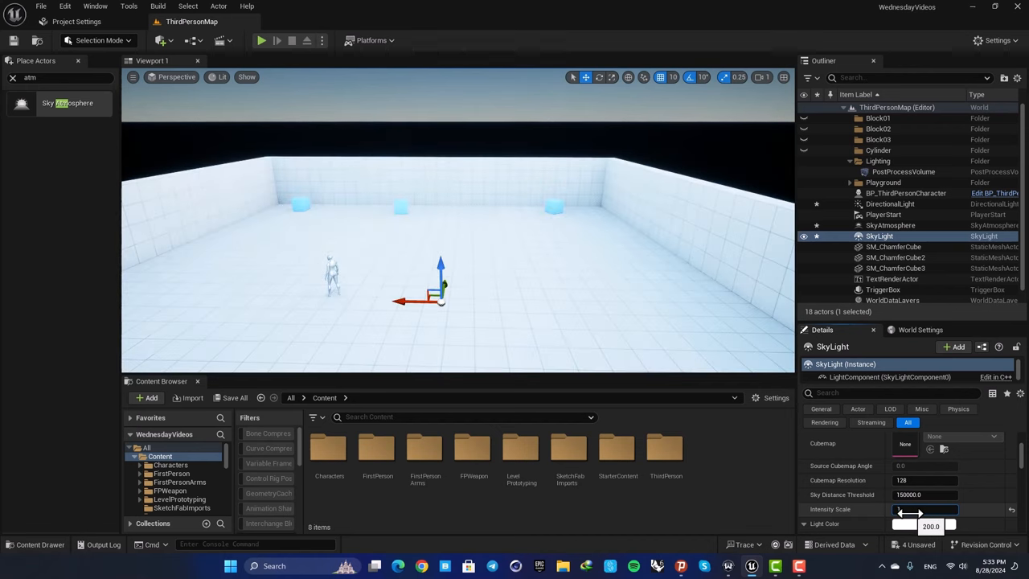
drag(912, 508, 901, 509)
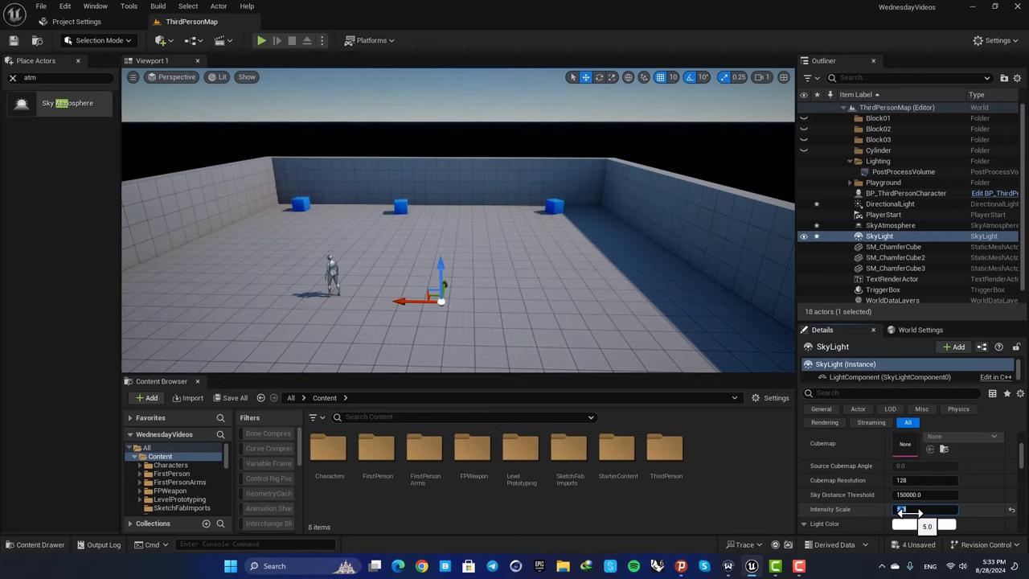
drag(900, 509, 933, 508)
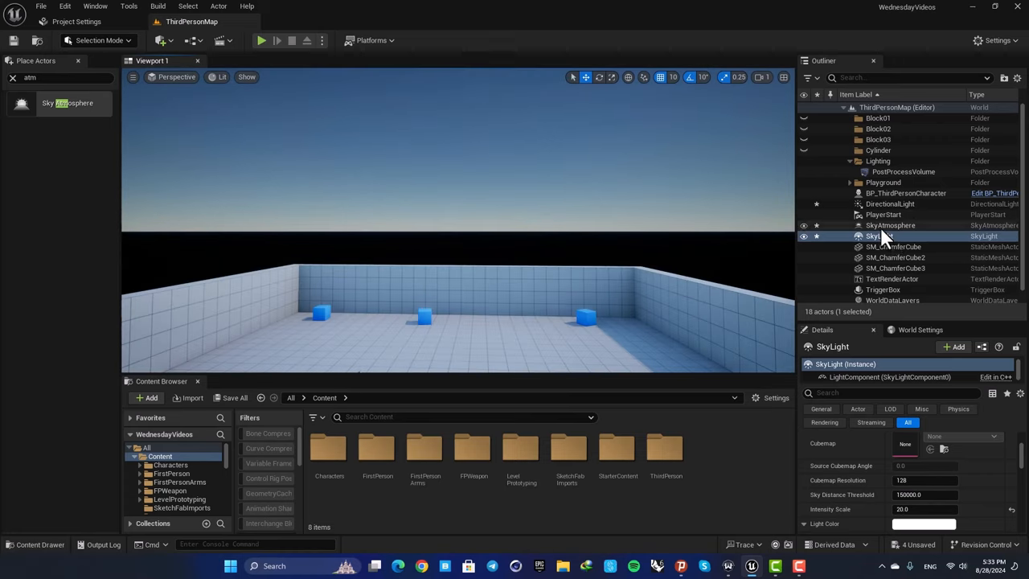
- Set the SkyAtmosphere's Rayleigh Scattering color to white, then reselect SkyLight
click(889, 225)
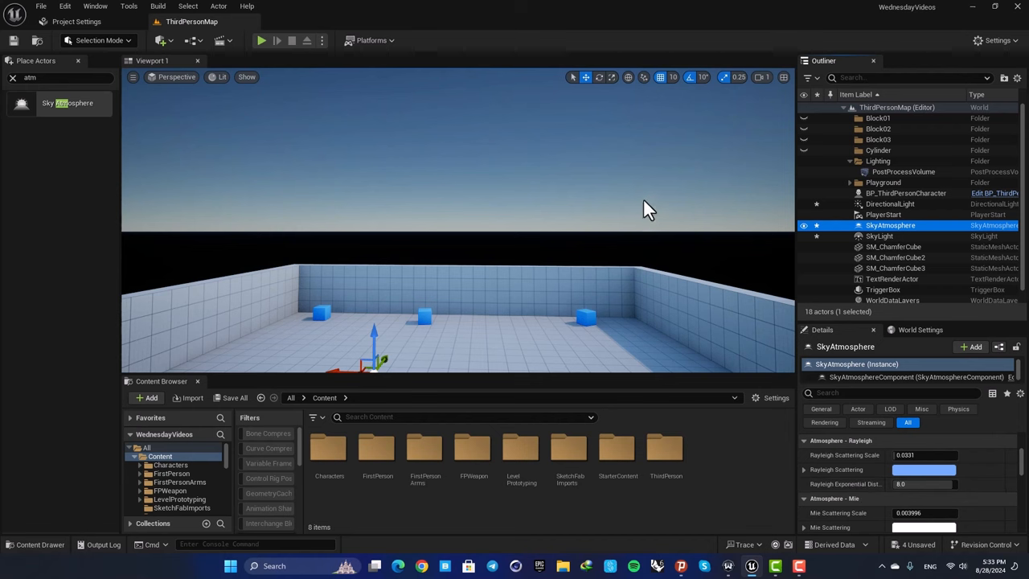
click(923, 470)
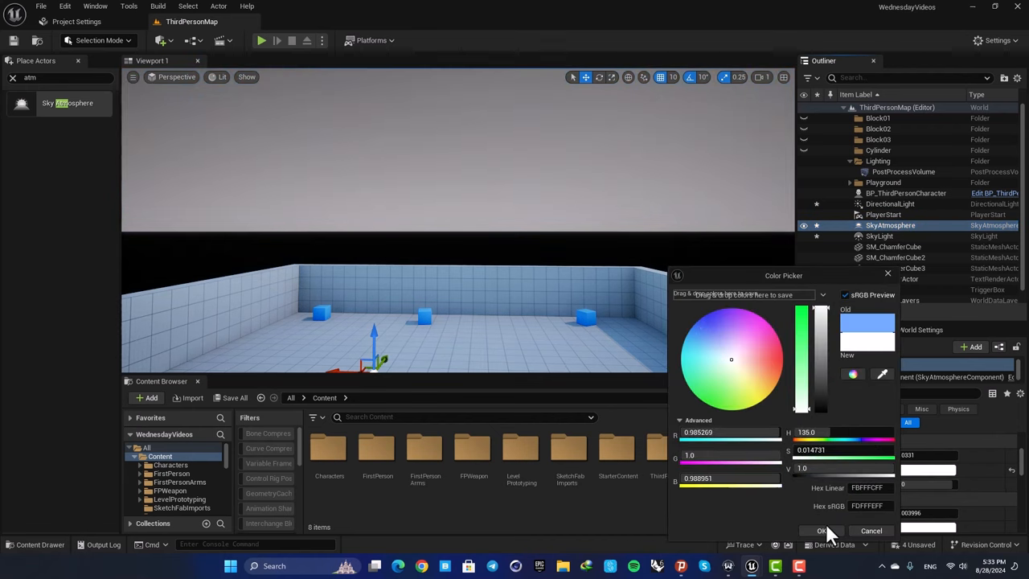
click(822, 530)
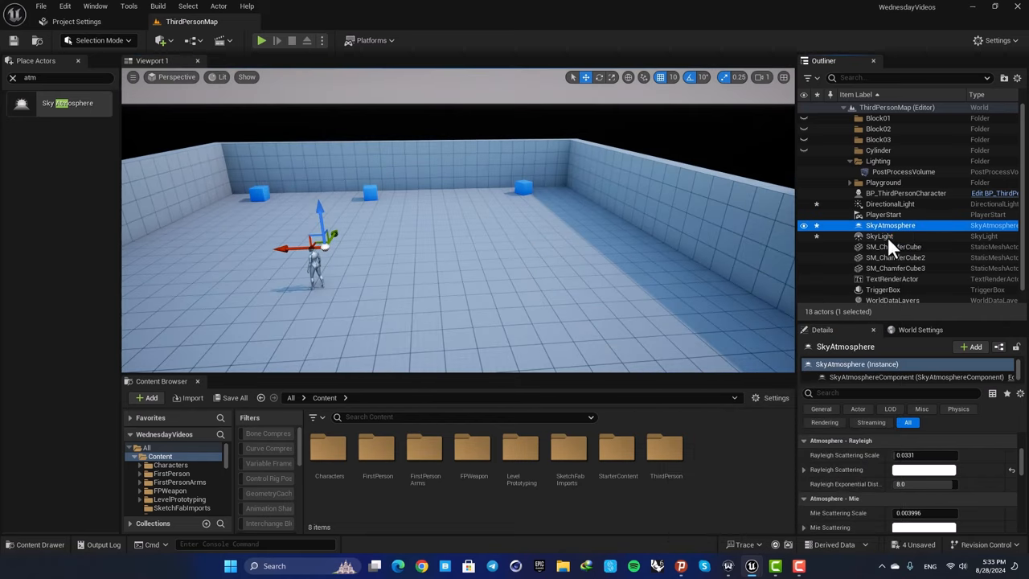
click(880, 236)
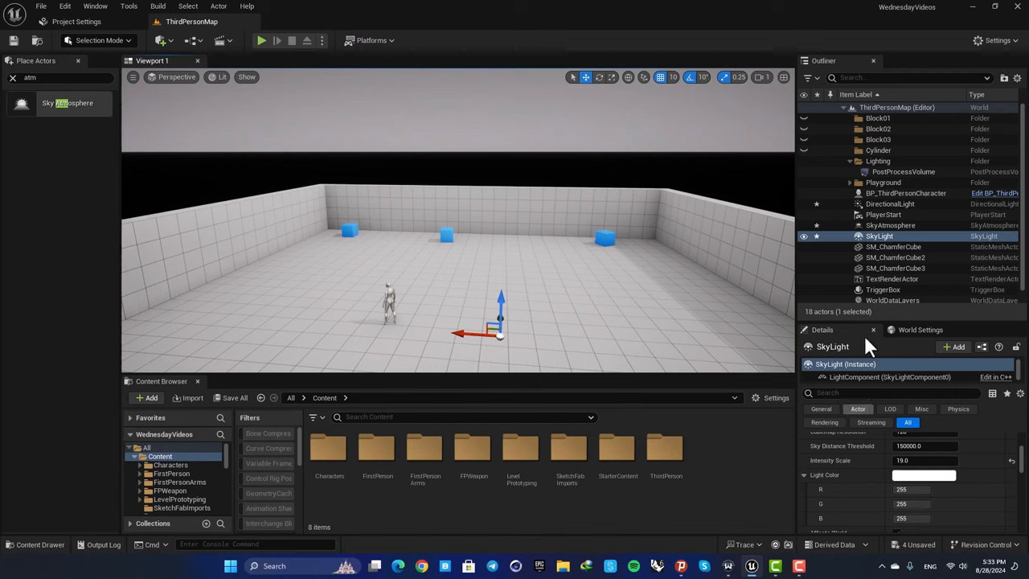
- Delete SkyAtmosphere from the Outliner and reselect SkyLight
click(890, 225)
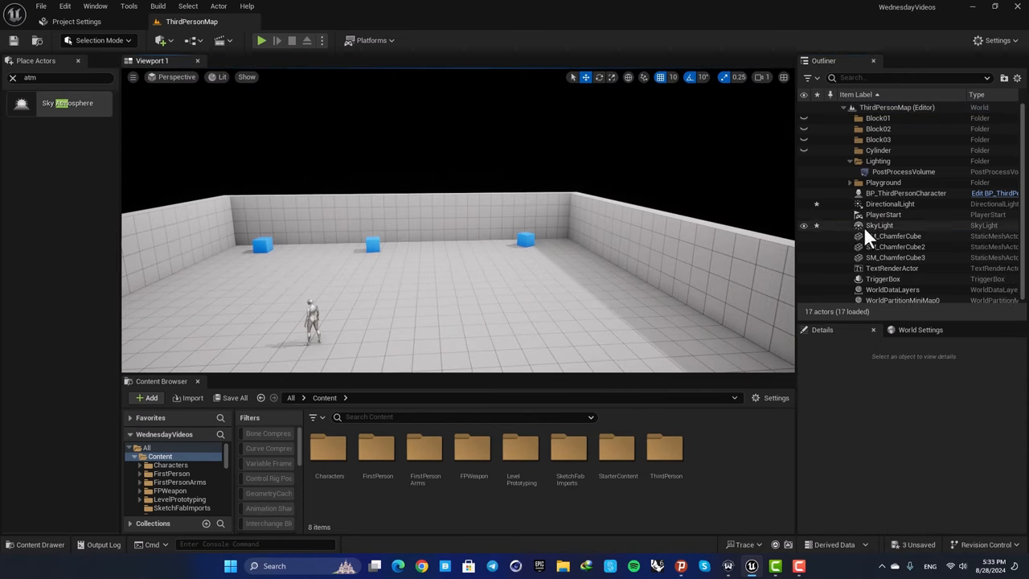
click(879, 225)
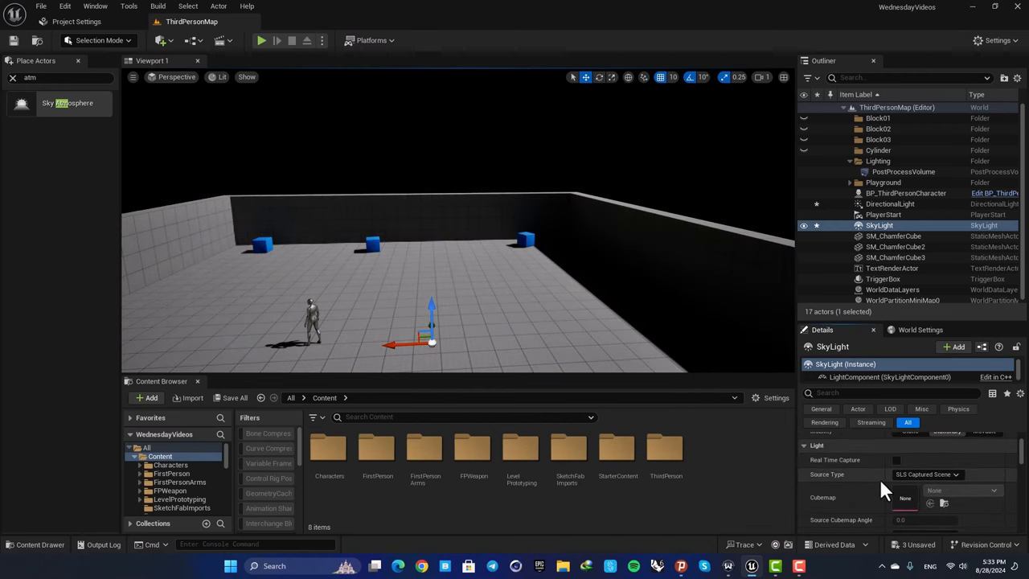
mouse_move(928, 474)
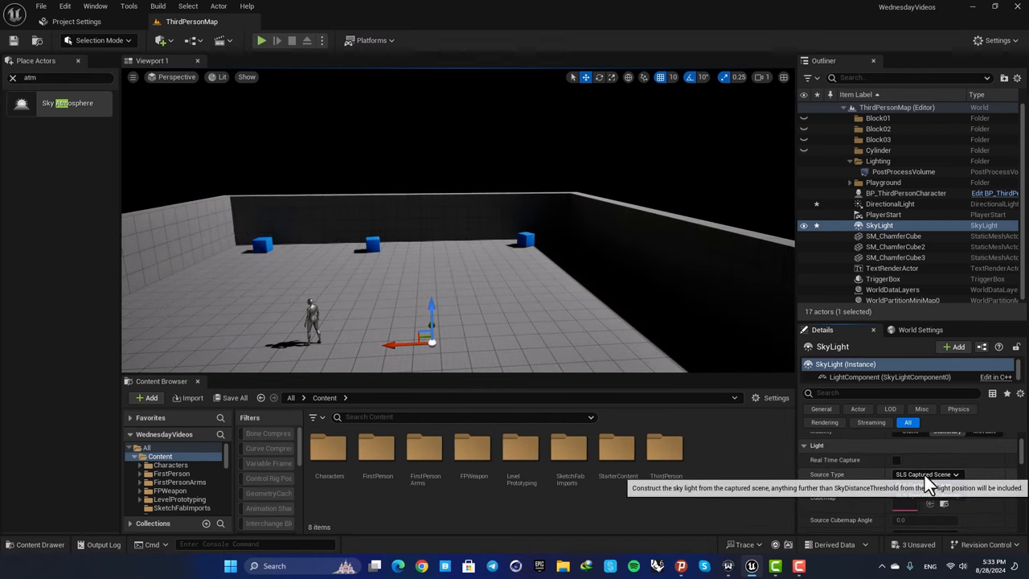
- Set the SkyLight Source Type to SLS Specified Cubemap
click(927, 473)
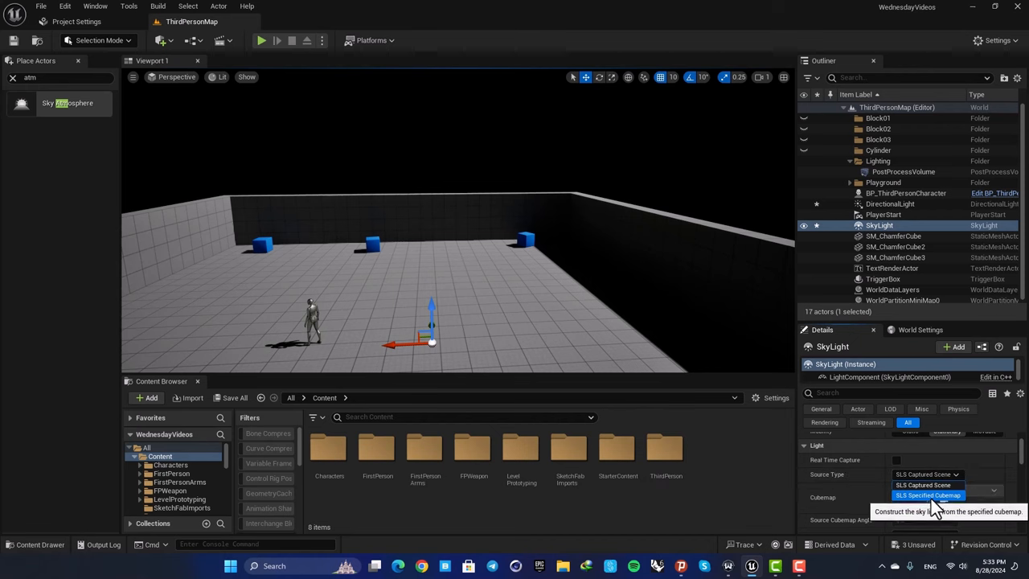
click(928, 495)
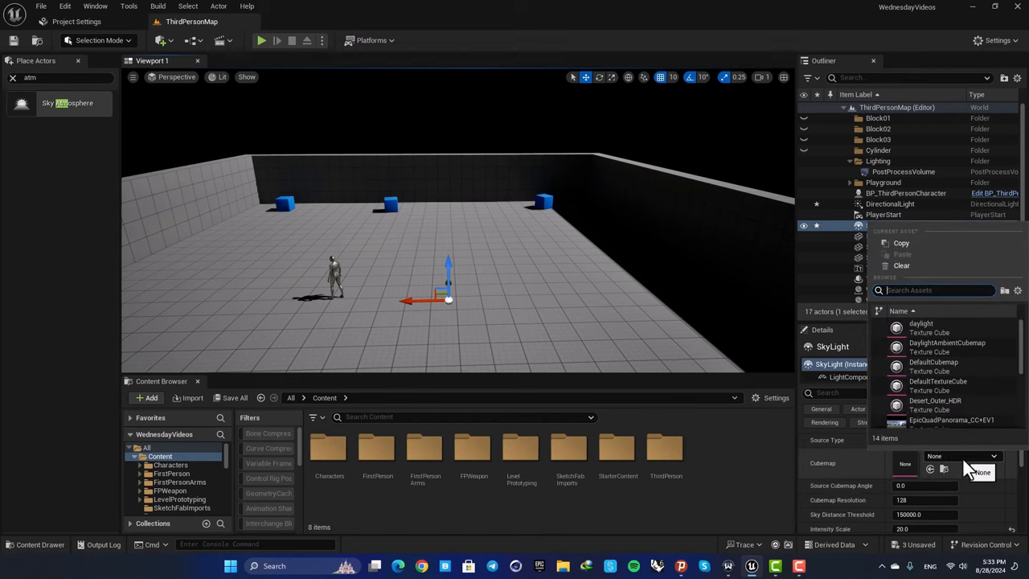
mouse_move(947, 347)
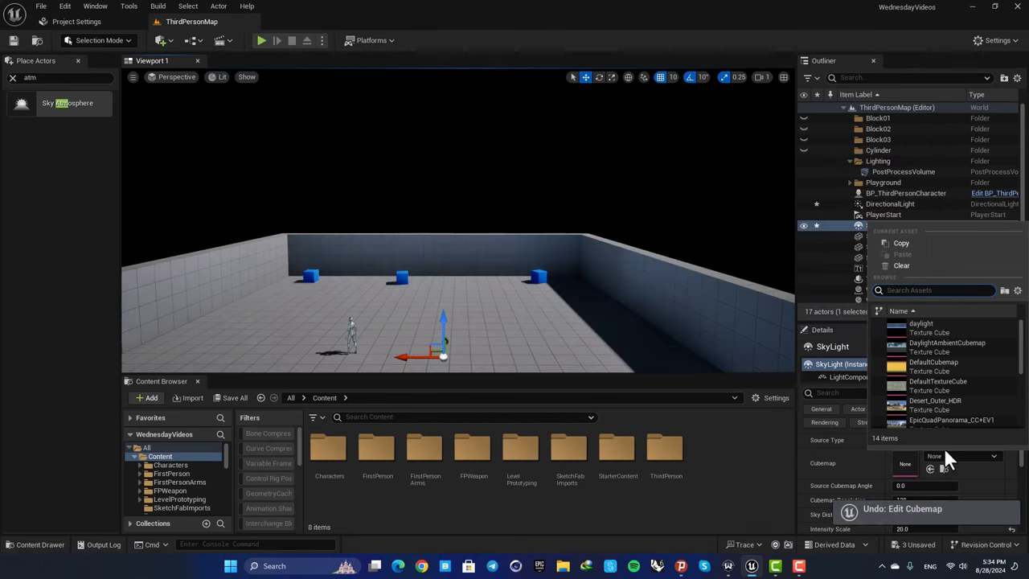
mouse_move(920, 414)
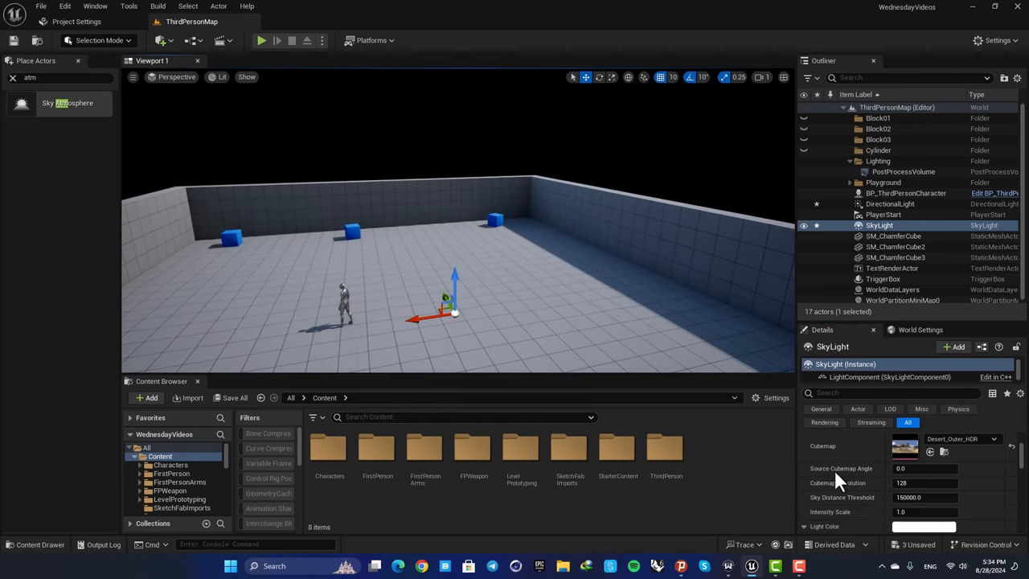
- Swap the sky light cubemap to DefaultCubemap and look across the level
double_click(903, 447)
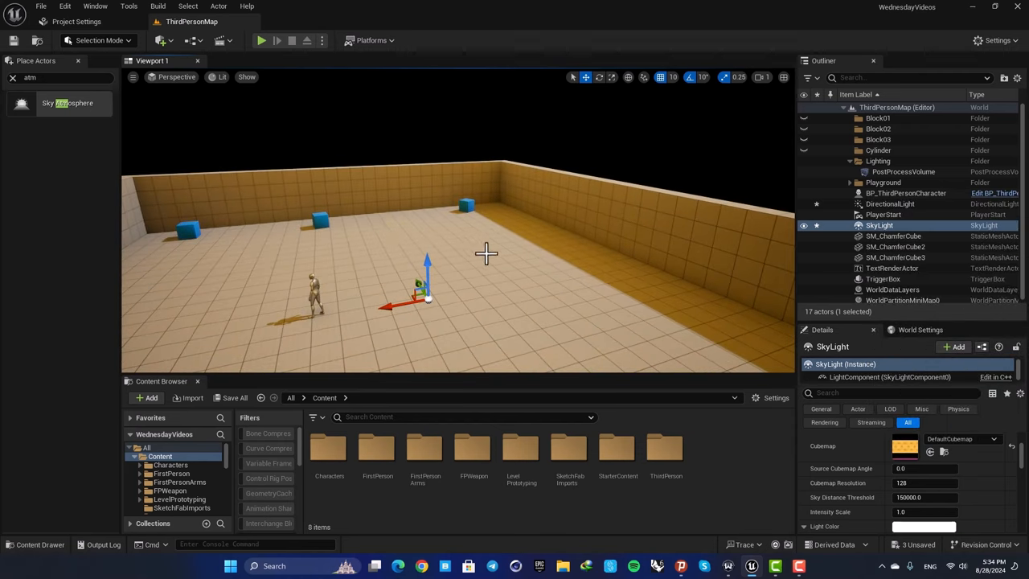
drag(487, 253, 554, 305)
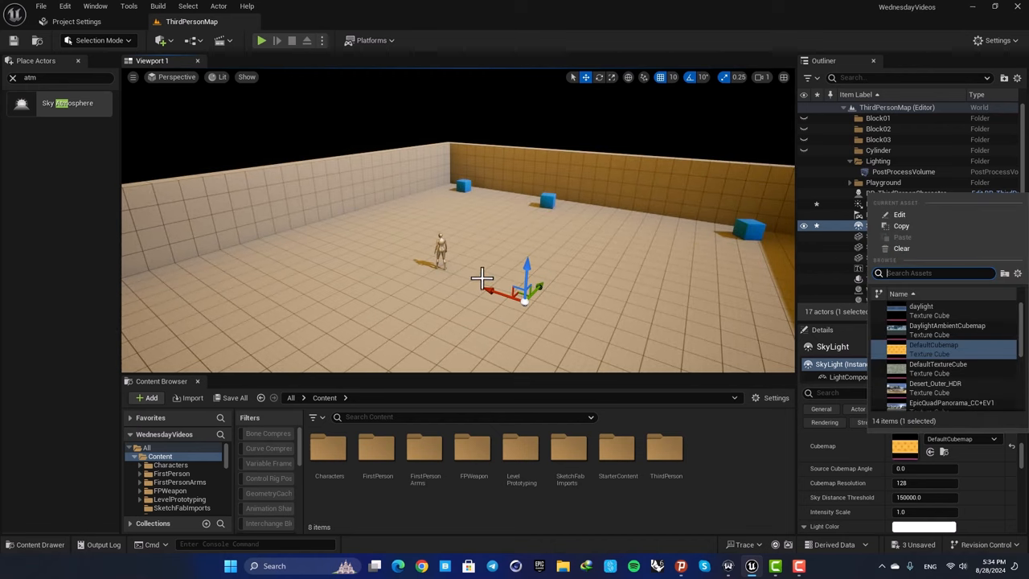
mouse_move(589, 292)
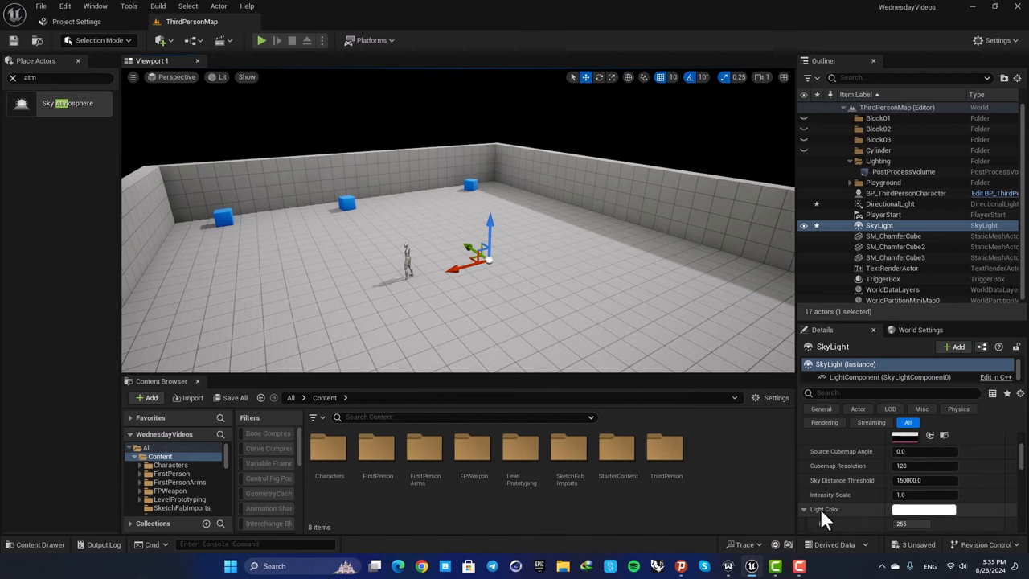
- Set the SkyLight Light Color to red
click(924, 509)
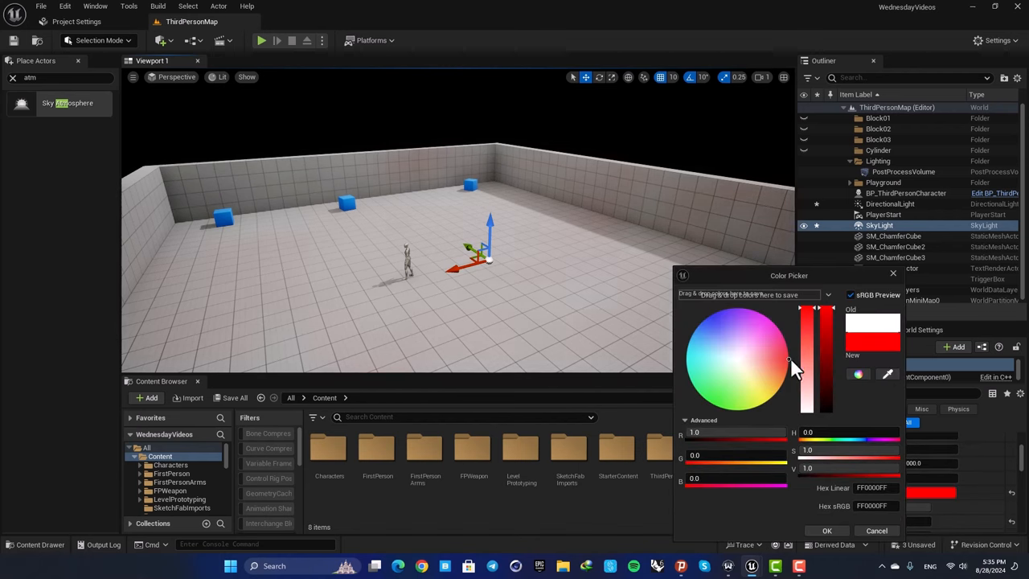
click(826, 530)
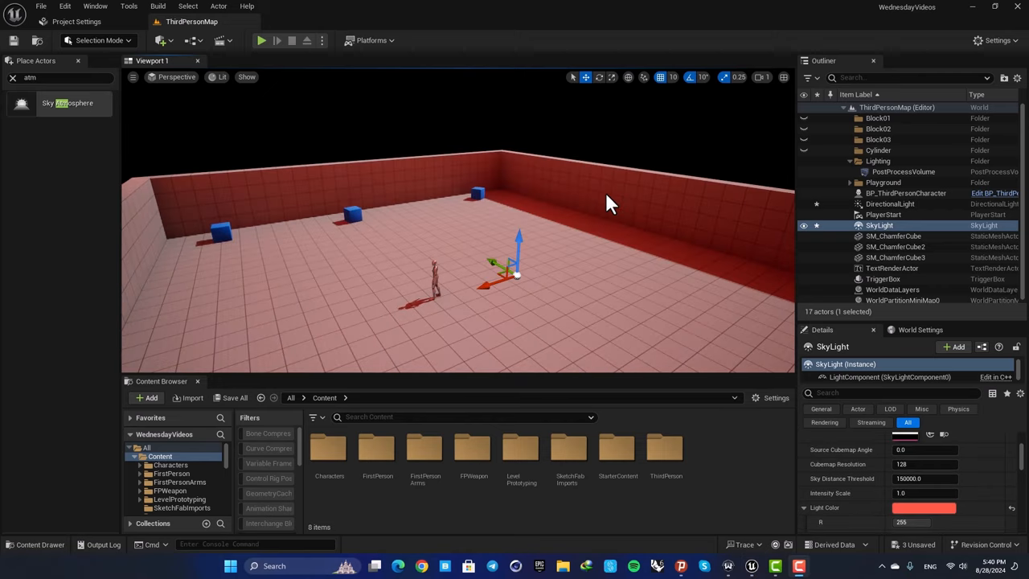
mouse_move(577, 205)
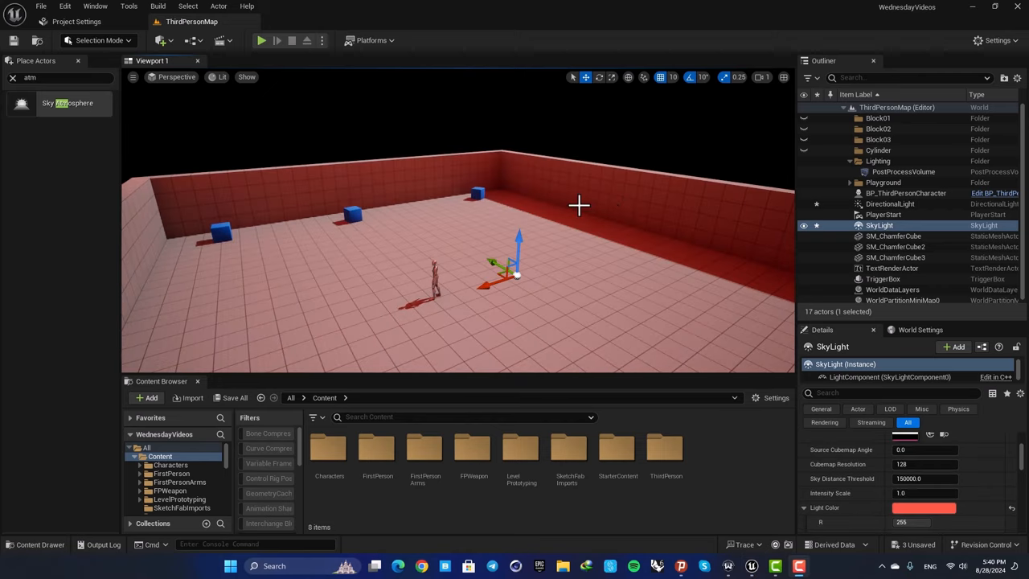